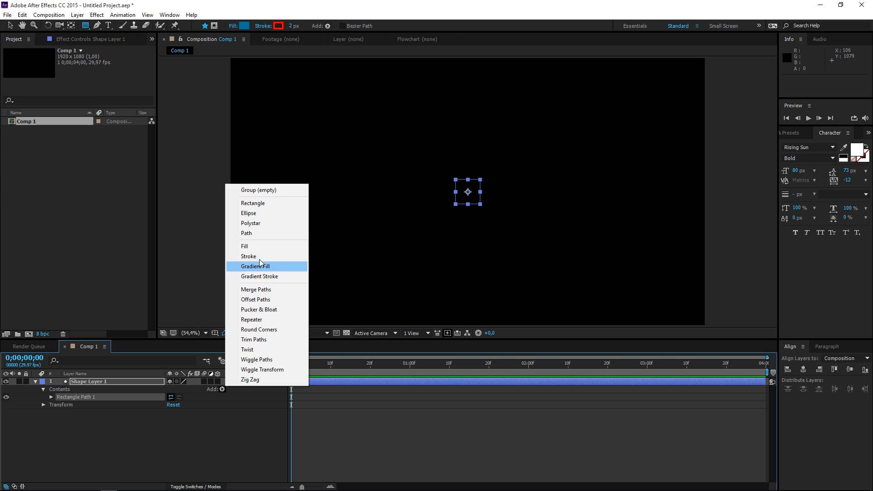
Add a white 12-pixel stroke to the 240×240 rectangle shape.
click(248, 256)
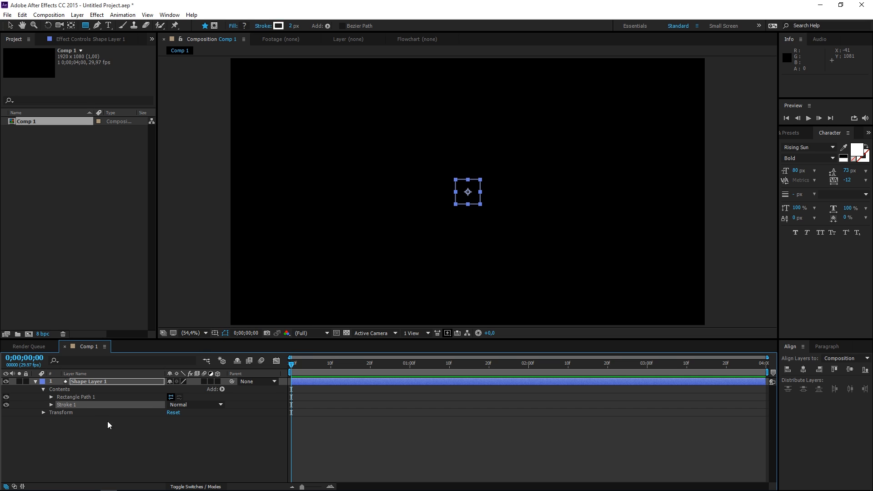
click(50, 397)
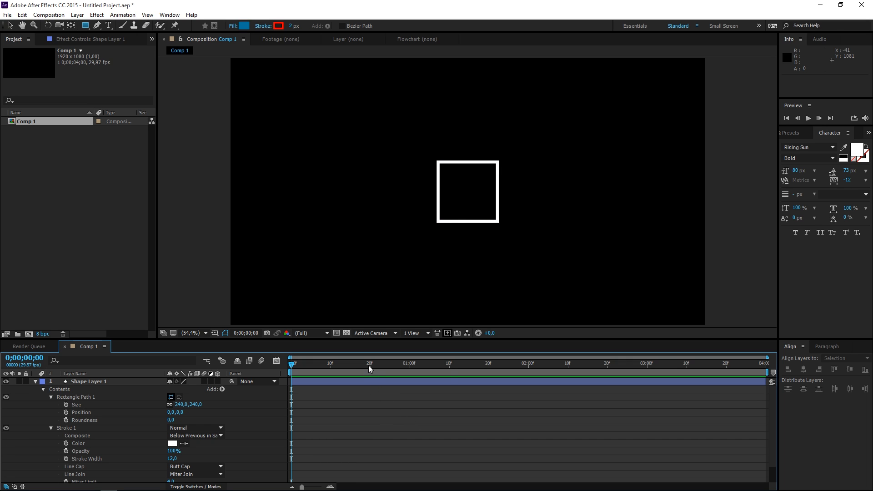
Keyframe Size and Stroke Width at frame 20, with Size 0 at frame 0.
drag(291, 362, 371, 362)
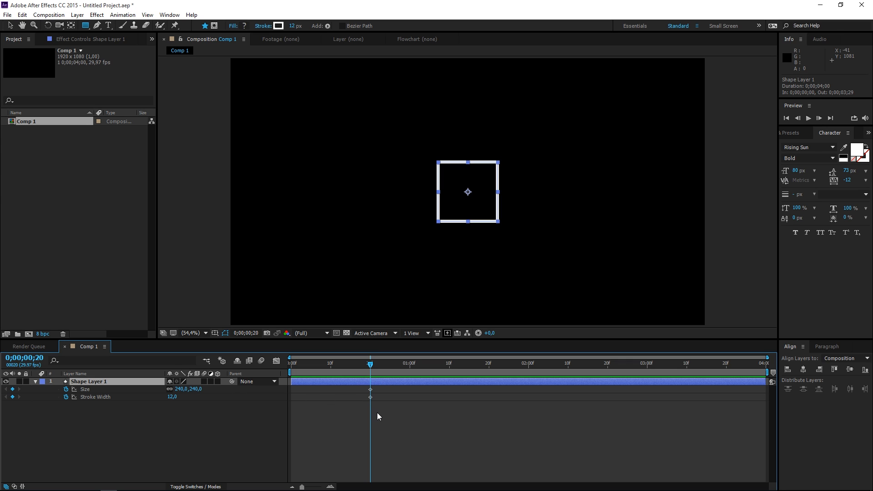
mouse_move(309, 367)
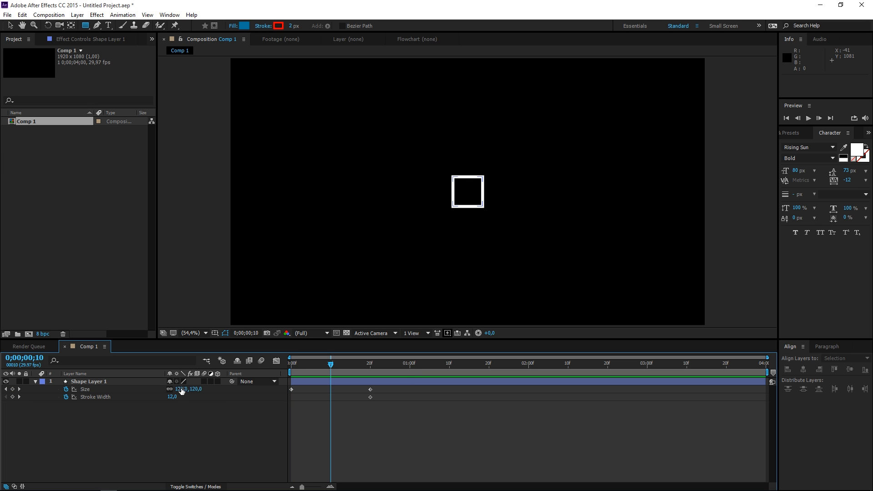
double_click(173, 397)
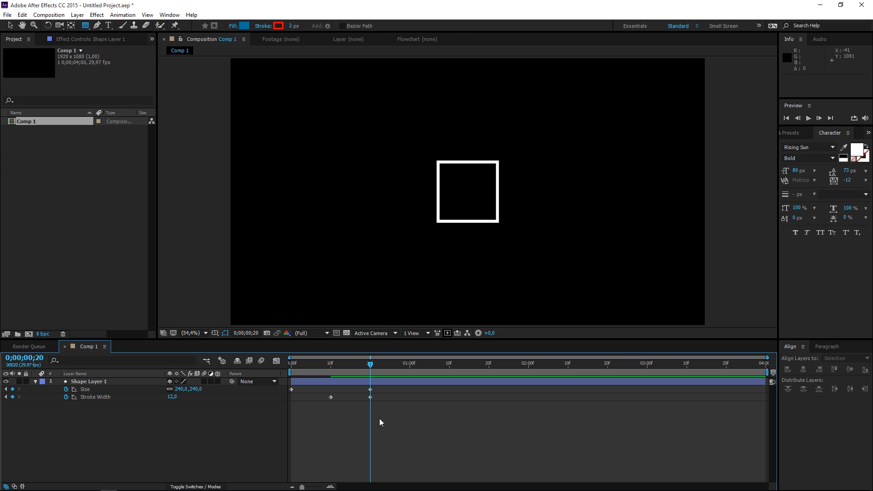
Easy Ease the square's keyframes and reshape the speed graph for a fast start.
click(90, 382)
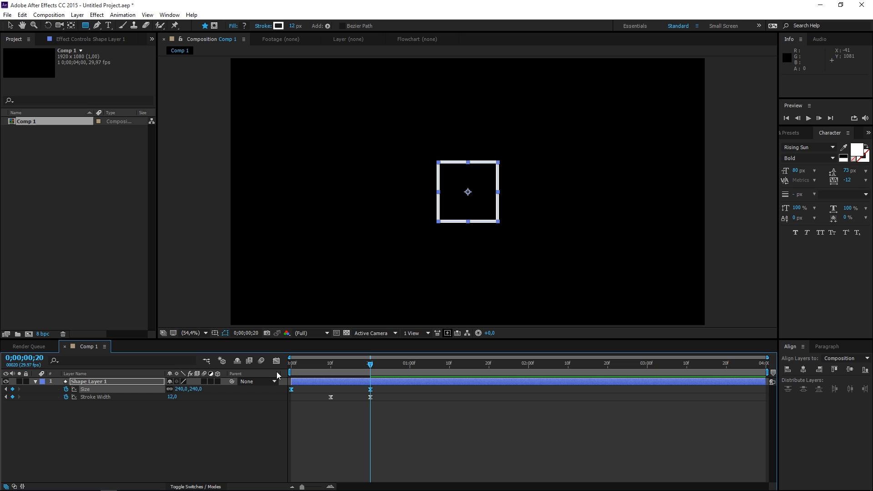
click(277, 360)
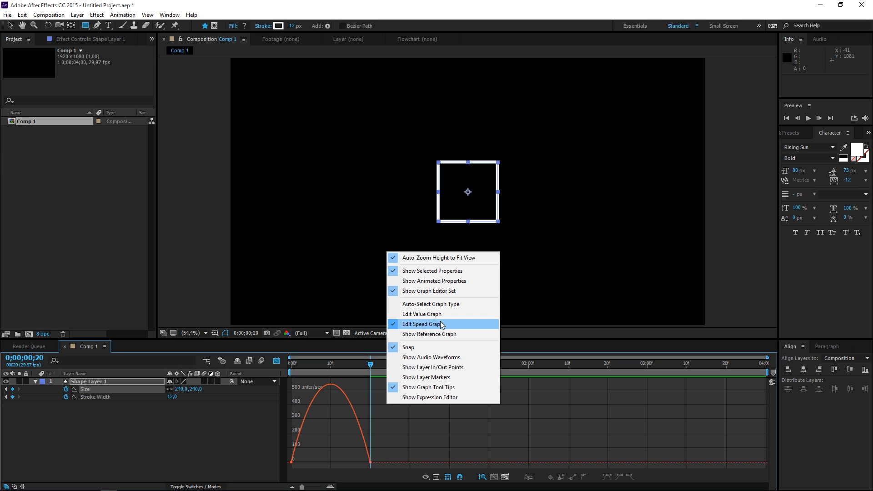
click(425, 324)
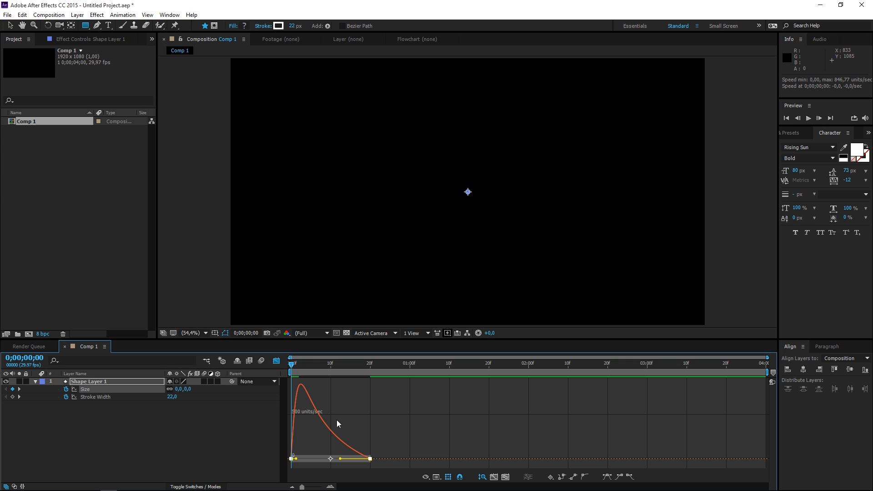
click(818, 117)
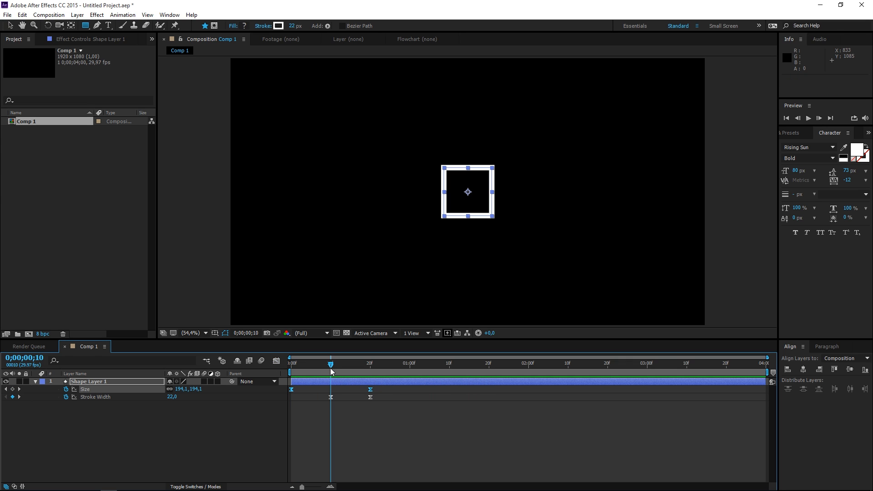
mouse_move(372, 368)
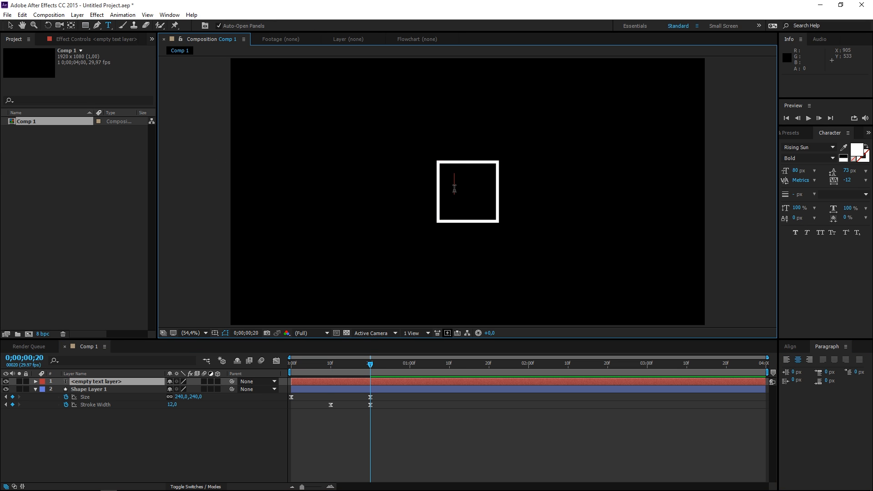
Type 'cool title' on two lines and center it in the square.
text(cool)
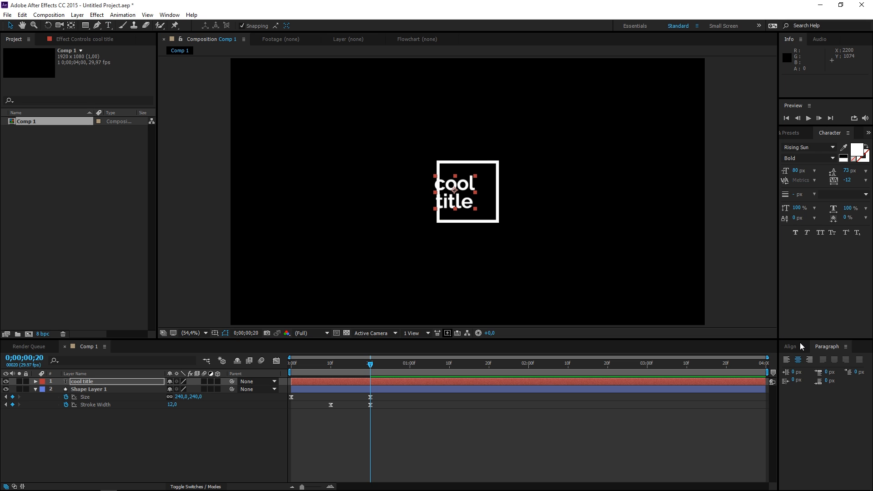
click(790, 345)
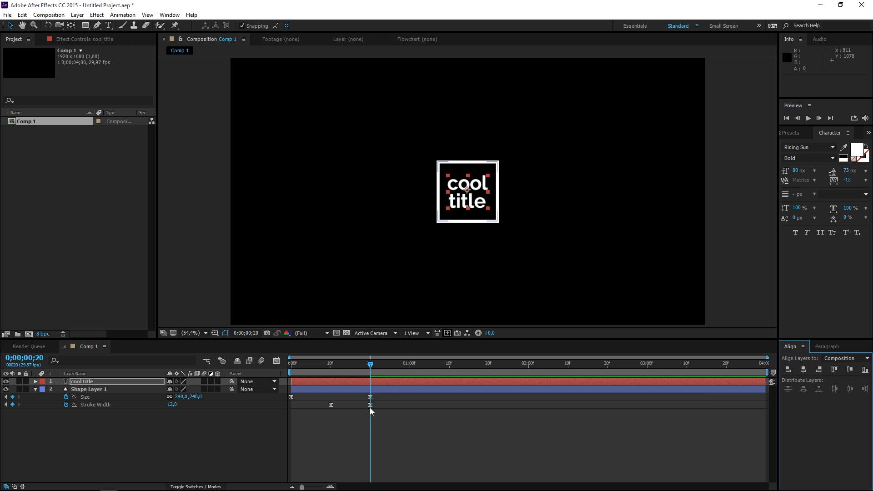
mouse_move(470, 210)
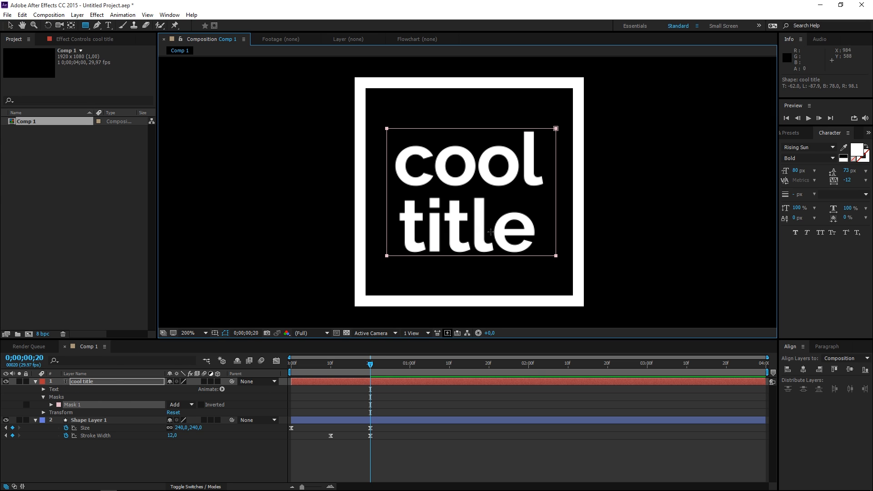
mouse_move(133, 300)
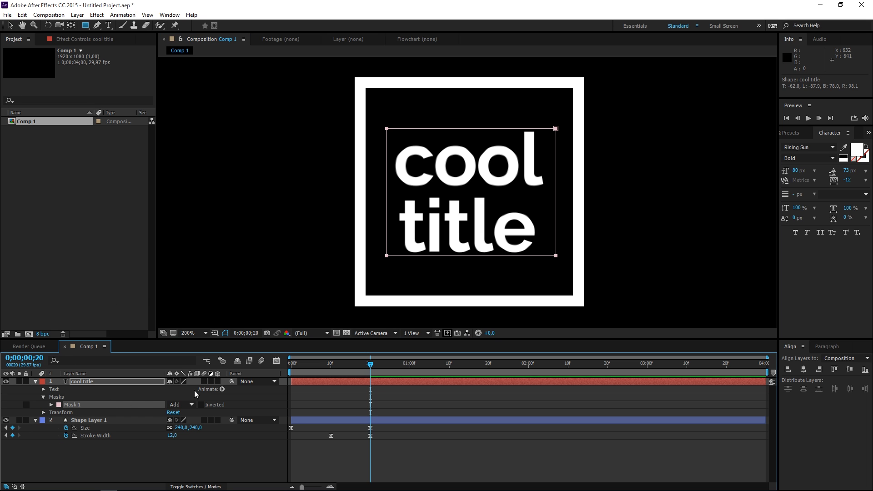
Add a Position animator offsetting the characters out of view at 0:10.
click(223, 389)
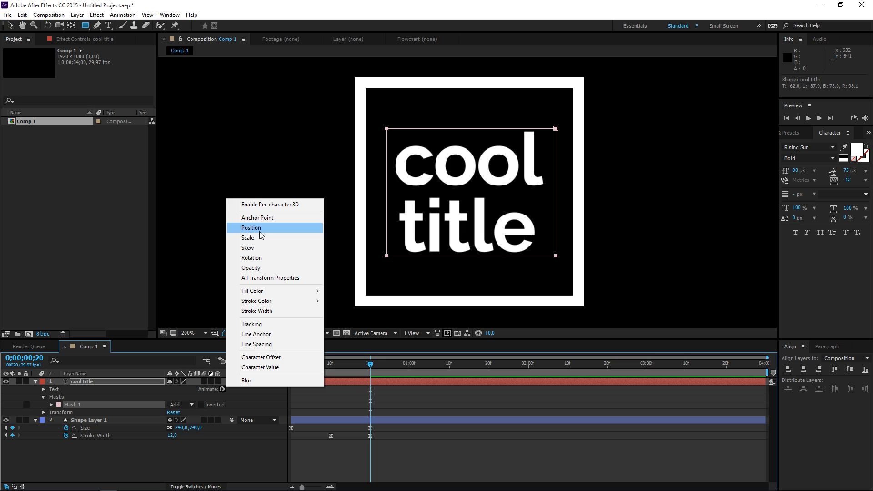
click(251, 228)
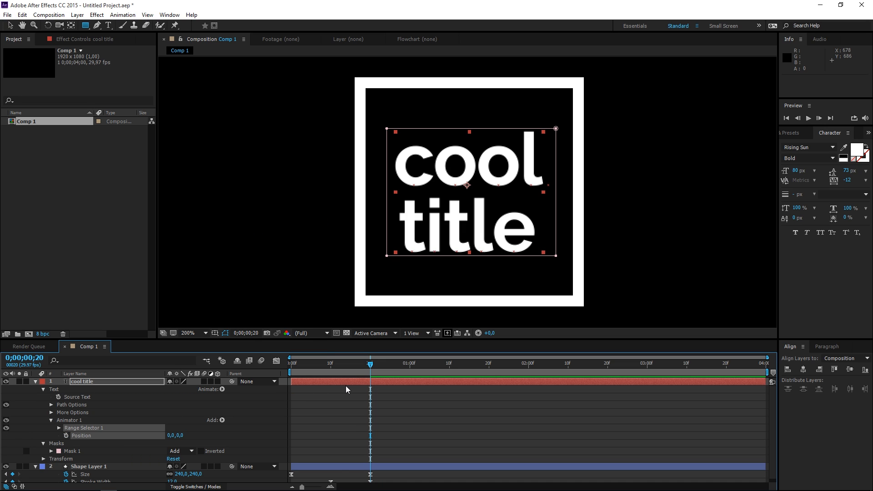
drag(370, 363, 330, 363)
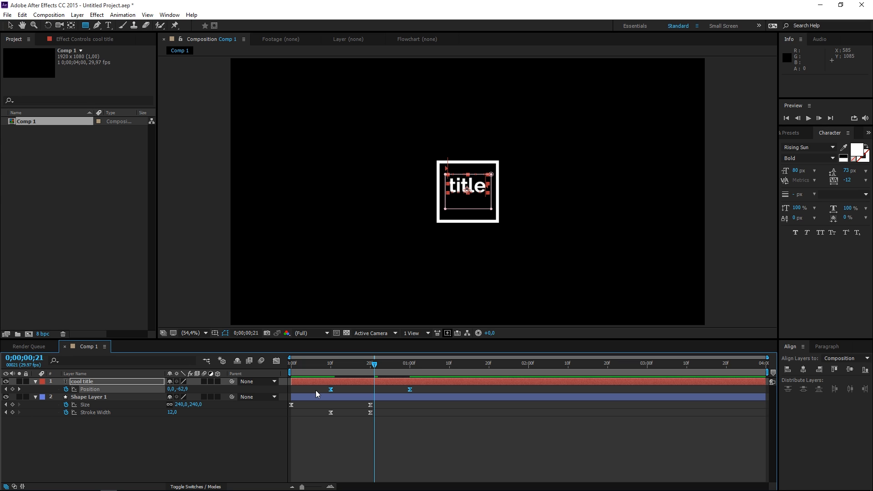
mouse_move(284, 374)
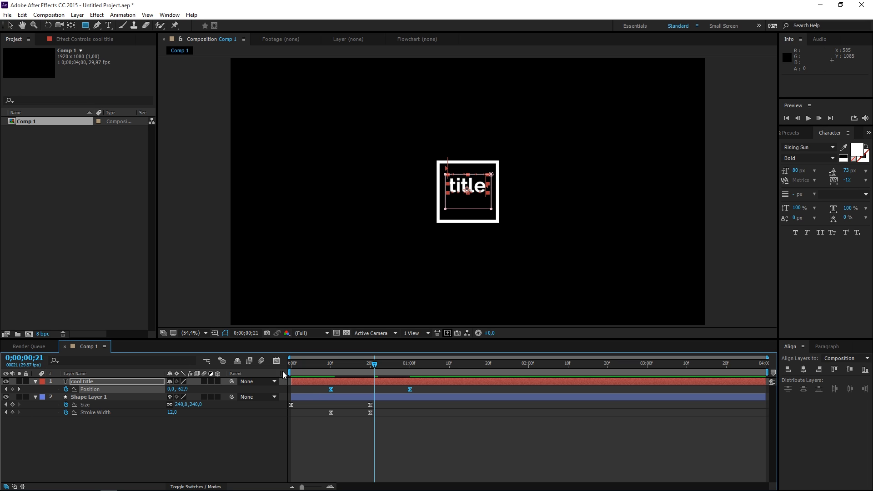
Reshape the title's Position speed curve in the Graph Editor for smooth deceleration.
click(276, 359)
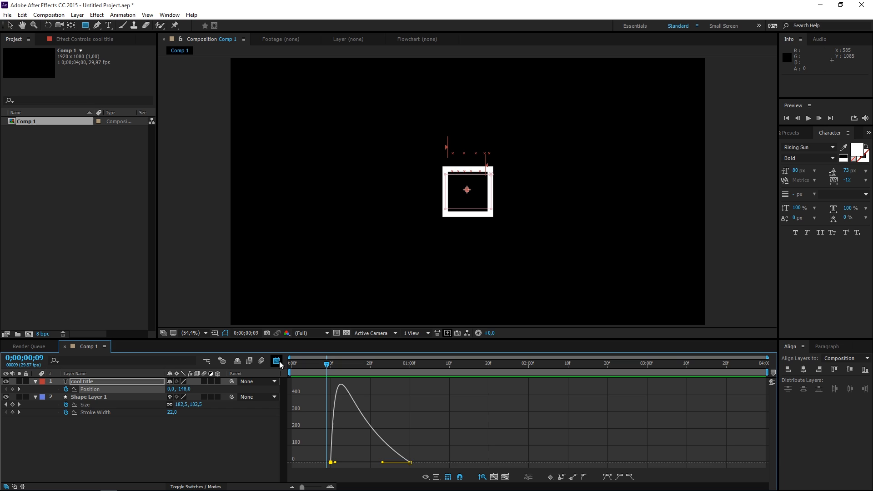
click(277, 360)
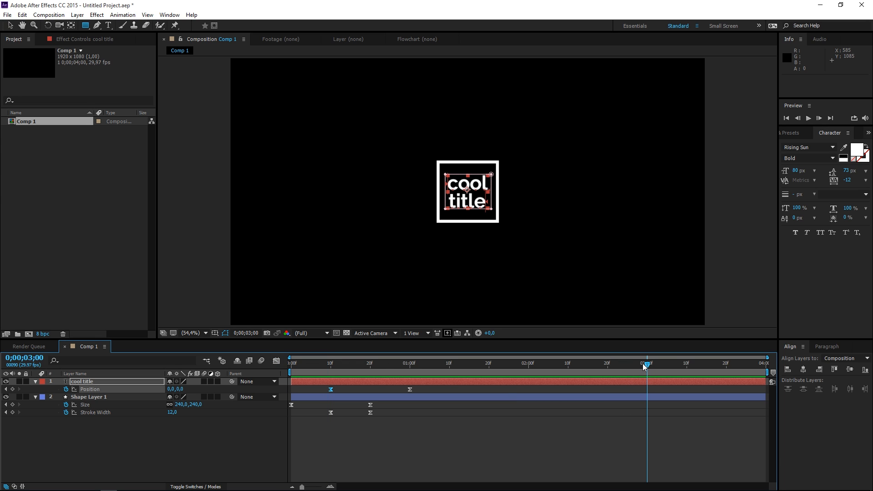
mouse_move(645, 366)
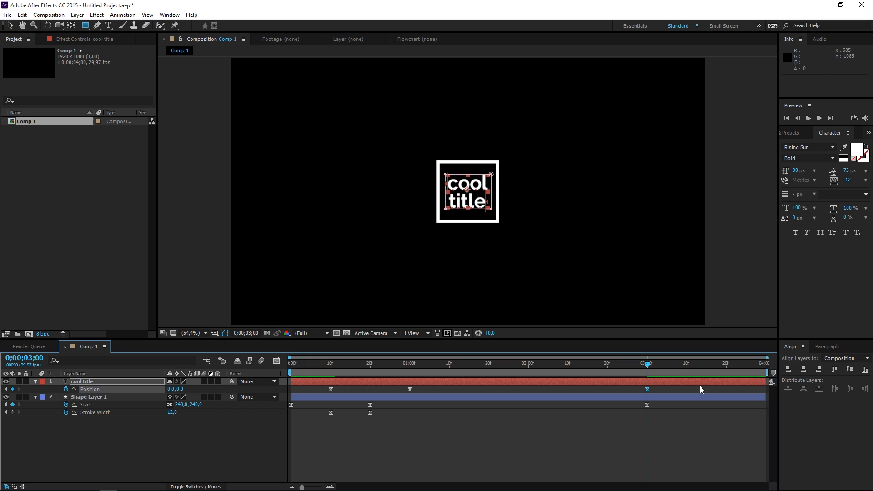
At 3:20 set Size to 300 and text Position to 0,159.
drag(646, 363, 727, 363)
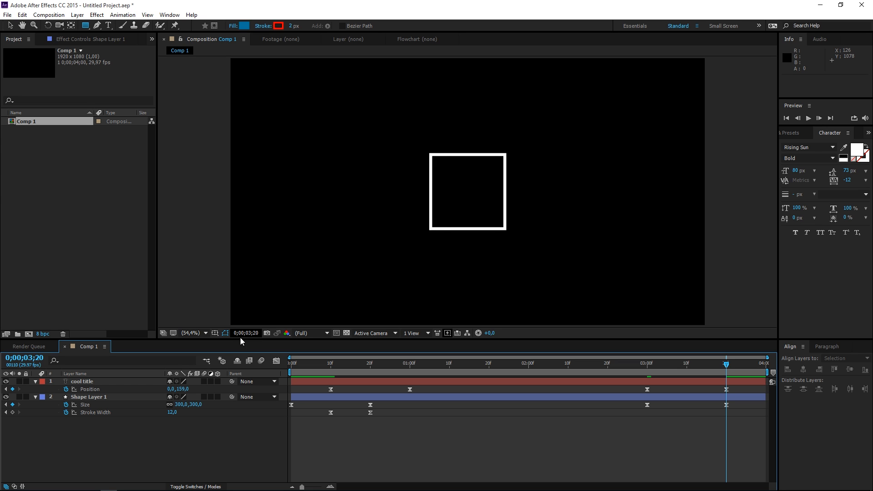
mouse_move(75, 430)
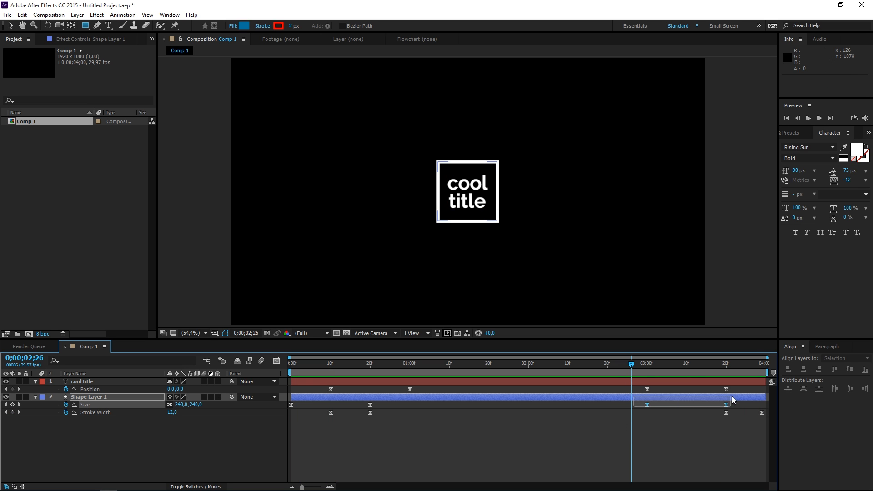
Drag the outro Size keyframes' influence handles in the speed graph.
click(277, 359)
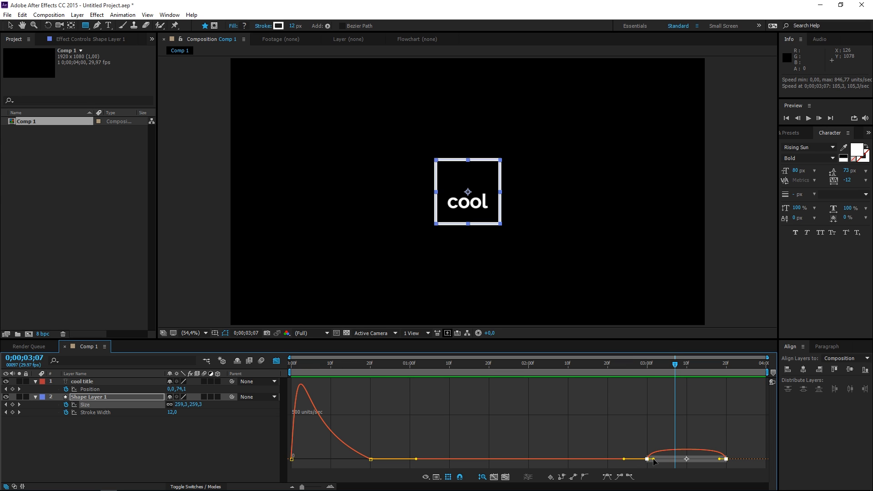
drag(654, 460, 719, 464)
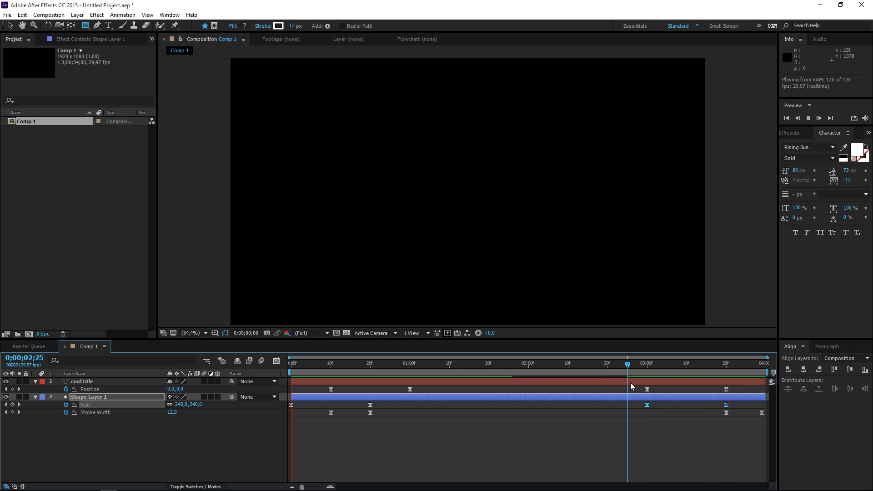
Jump along the time ruler while the title animation previews.
click(627, 363)
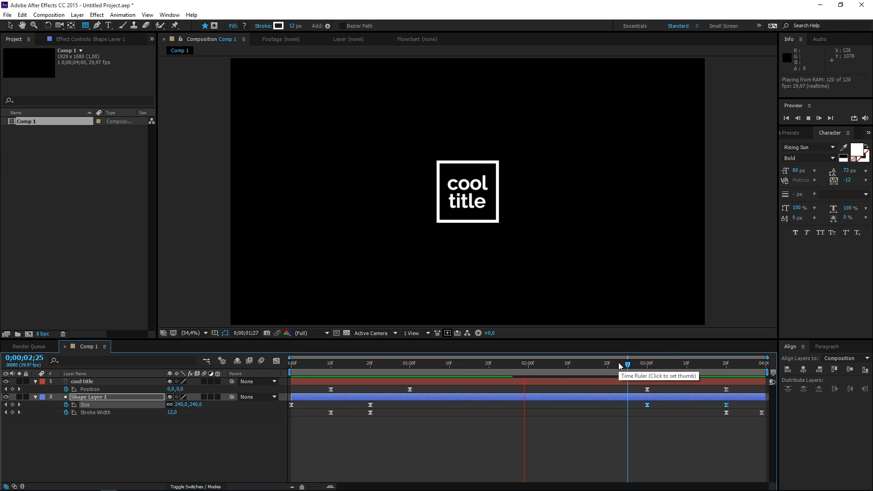